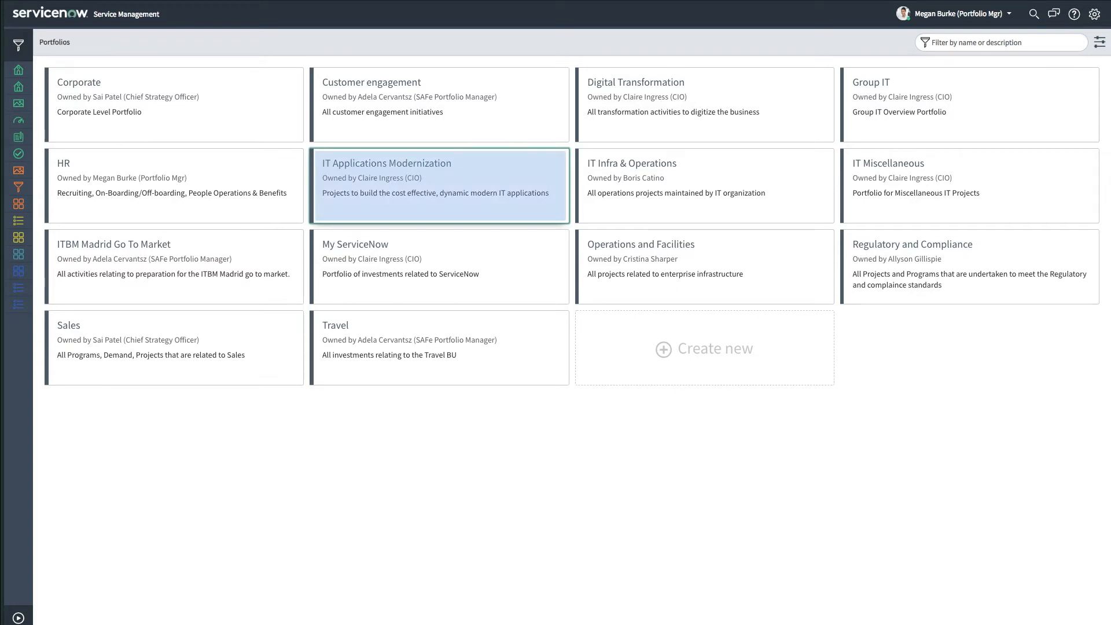
{"action": "mouse_move", "coordinate": [487, 214]}
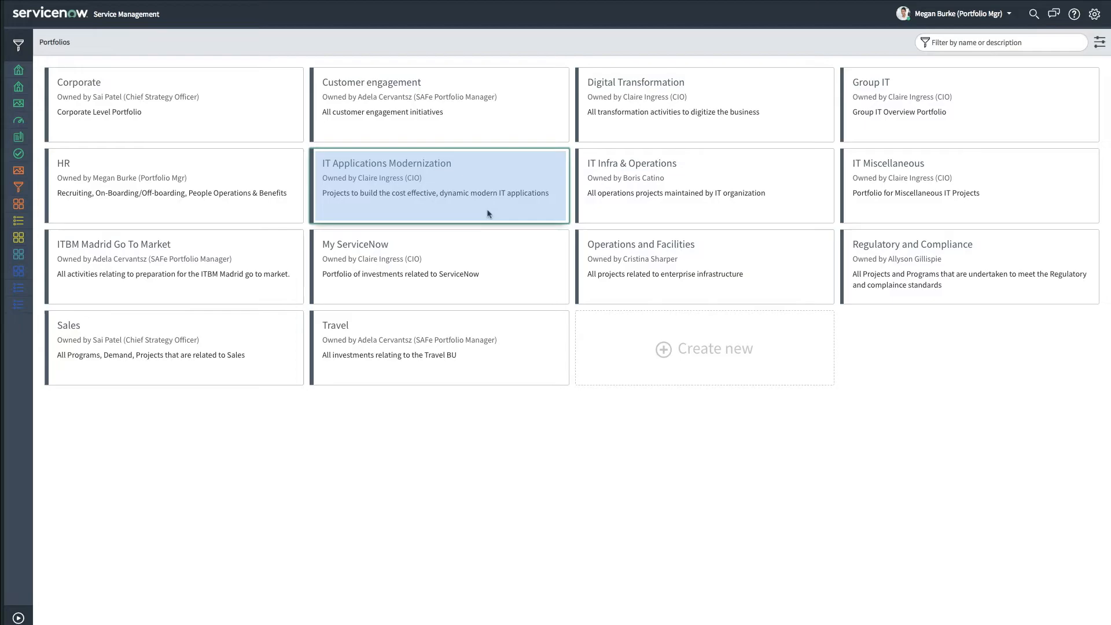
- Open the IT Applications Modernization portfolio card in Portfolio Workbench
{"action": "left_click", "coordinate": [440, 185]}
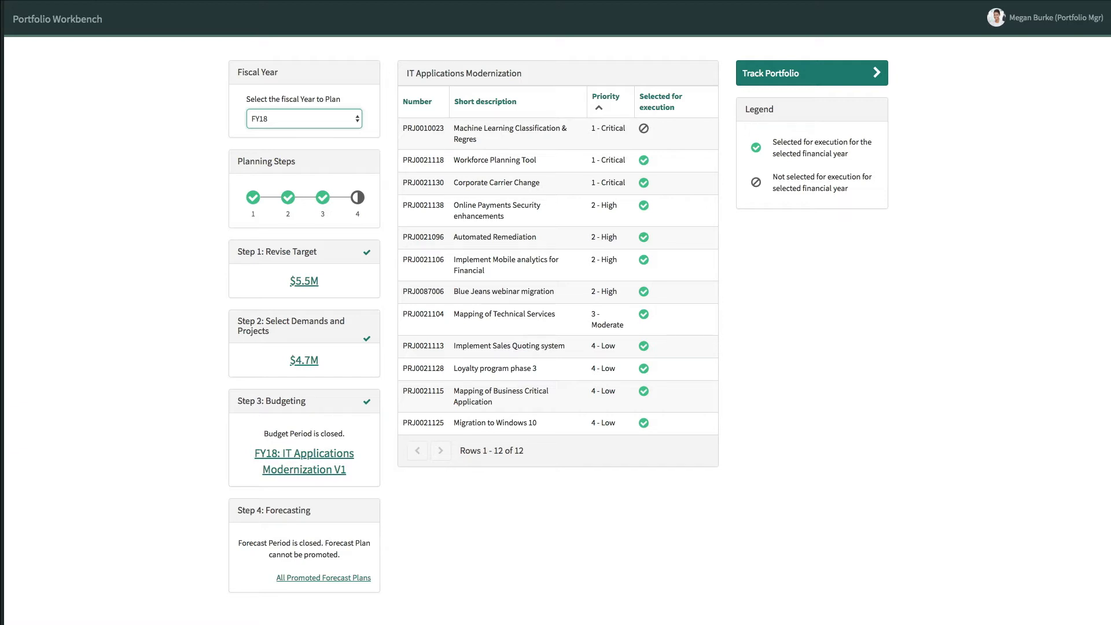
- Switch the plan to fiscal year FY19 and review the Step 1, 2 and 3 panels
{"action": "left_click", "coordinate": [303, 118]}
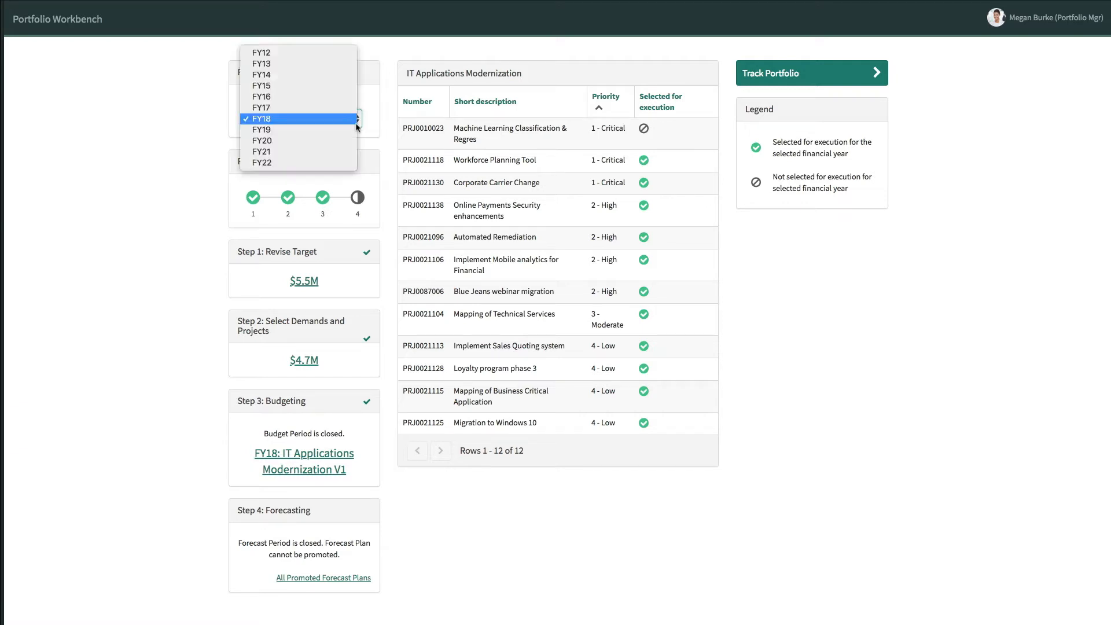
{"action": "left_click", "coordinate": [260, 129]}
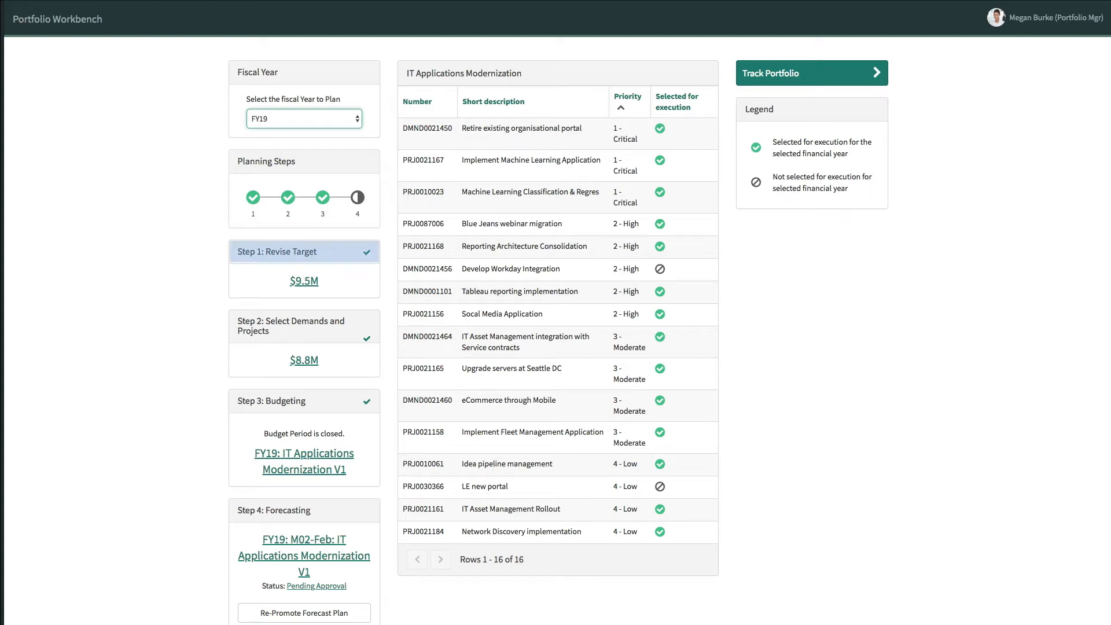
{"action": "left_click", "coordinate": [305, 325]}
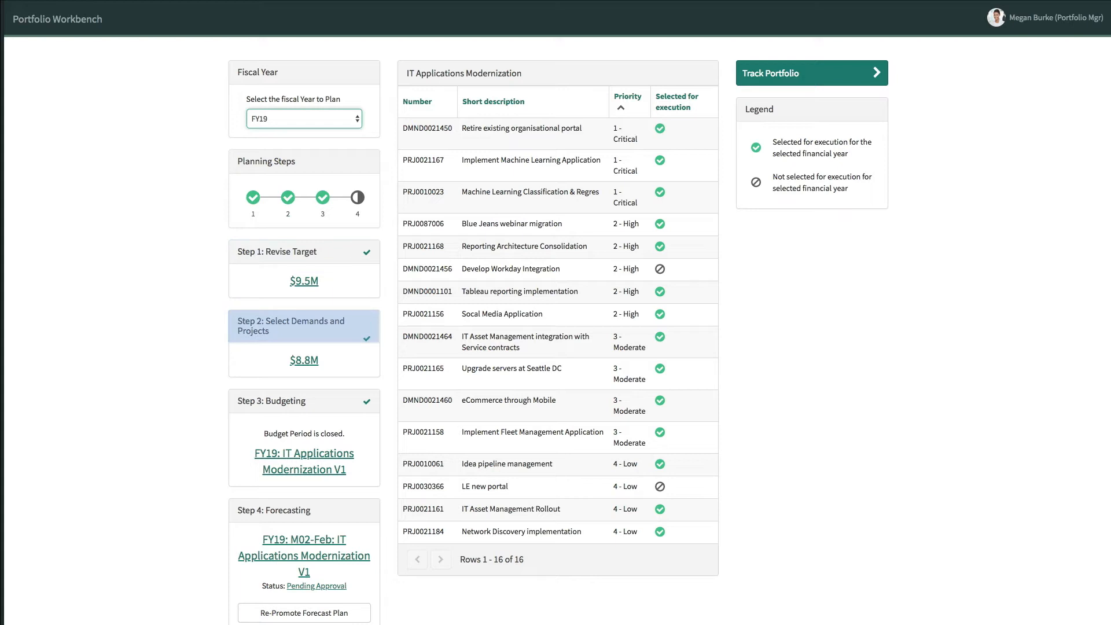
{"action": "left_click", "coordinate": [303, 400]}
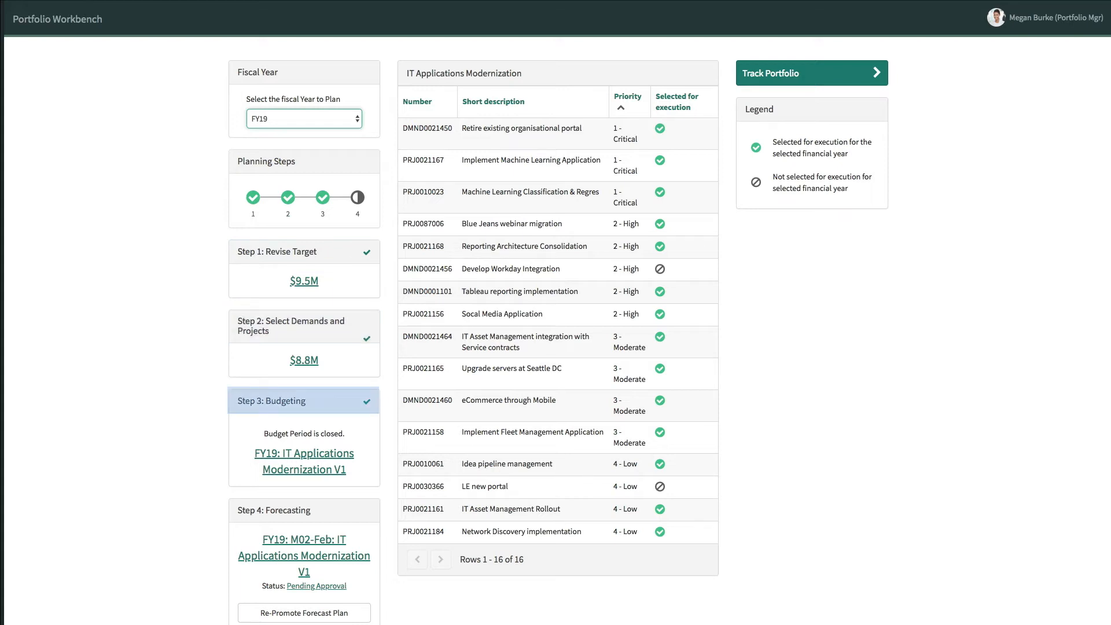
{"action": "left_click", "coordinate": [303, 509]}
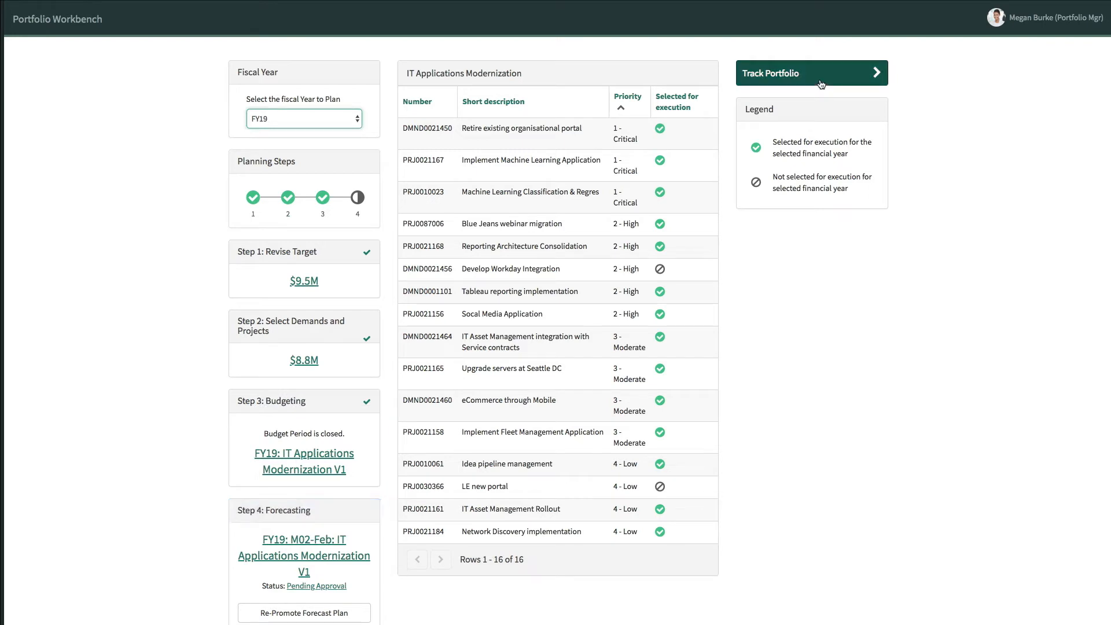
- Start tracking the FY19 portfolio to show its Timeline View with cost and resource charts
{"action": "left_click", "coordinate": [810, 73]}
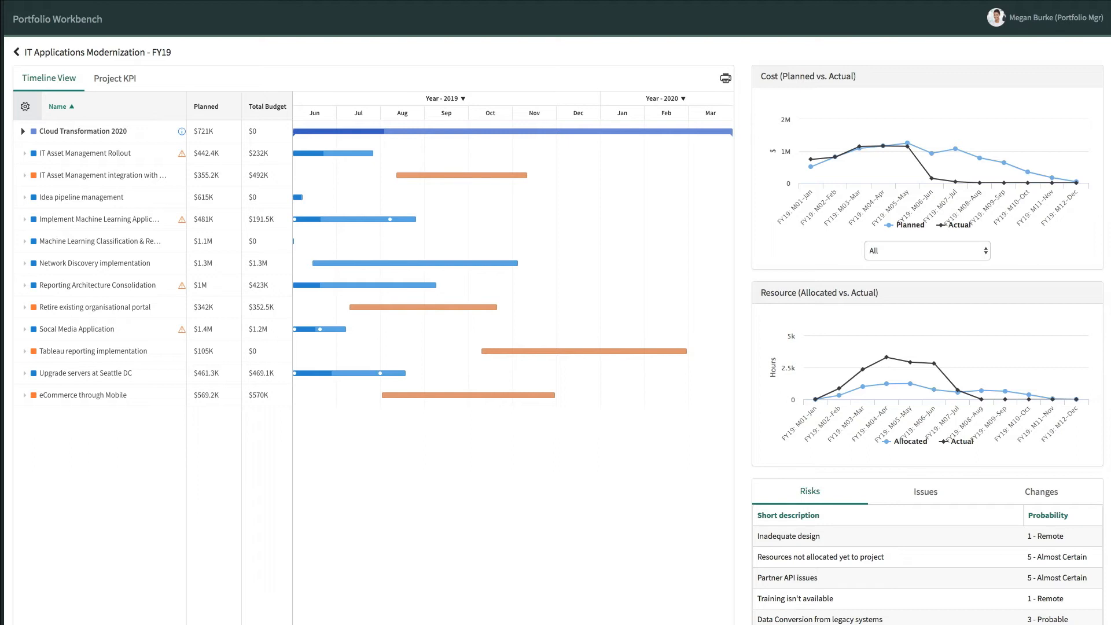
{"action": "mouse_move", "coordinate": [928, 154]}
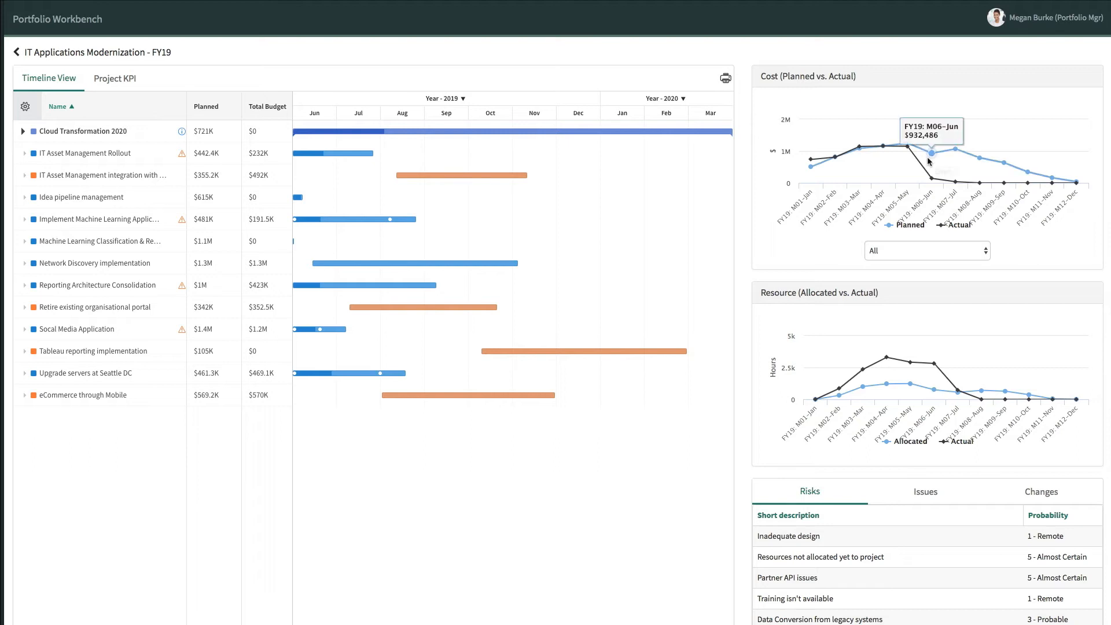
{"action": "mouse_move", "coordinate": [929, 180]}
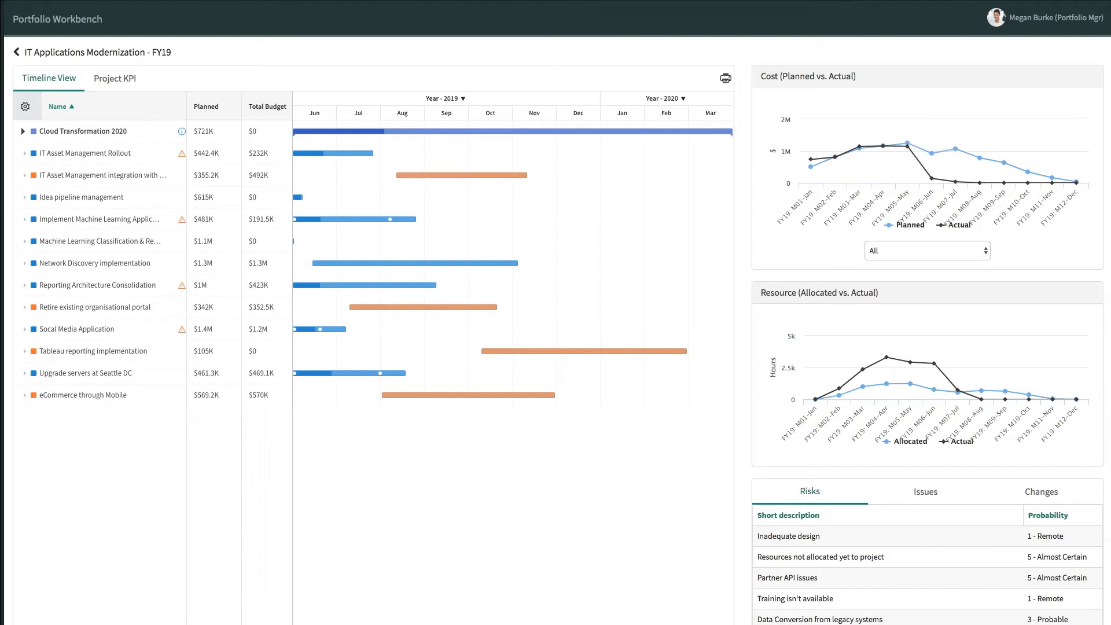
{"action": "mouse_move", "coordinate": [934, 363]}
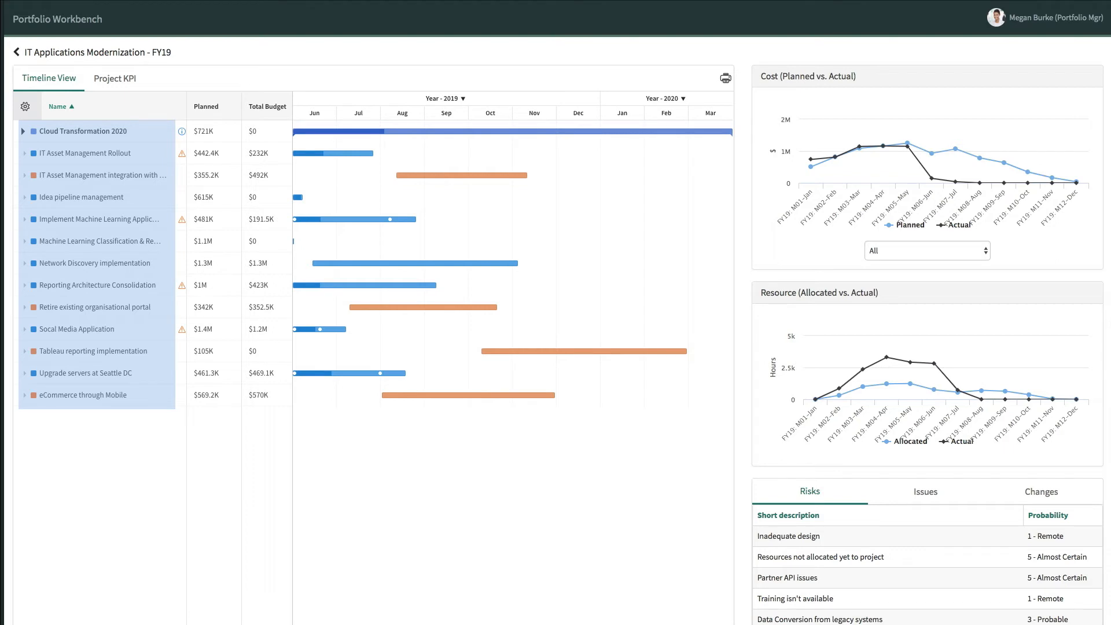
{"action": "mouse_move", "coordinate": [351, 222]}
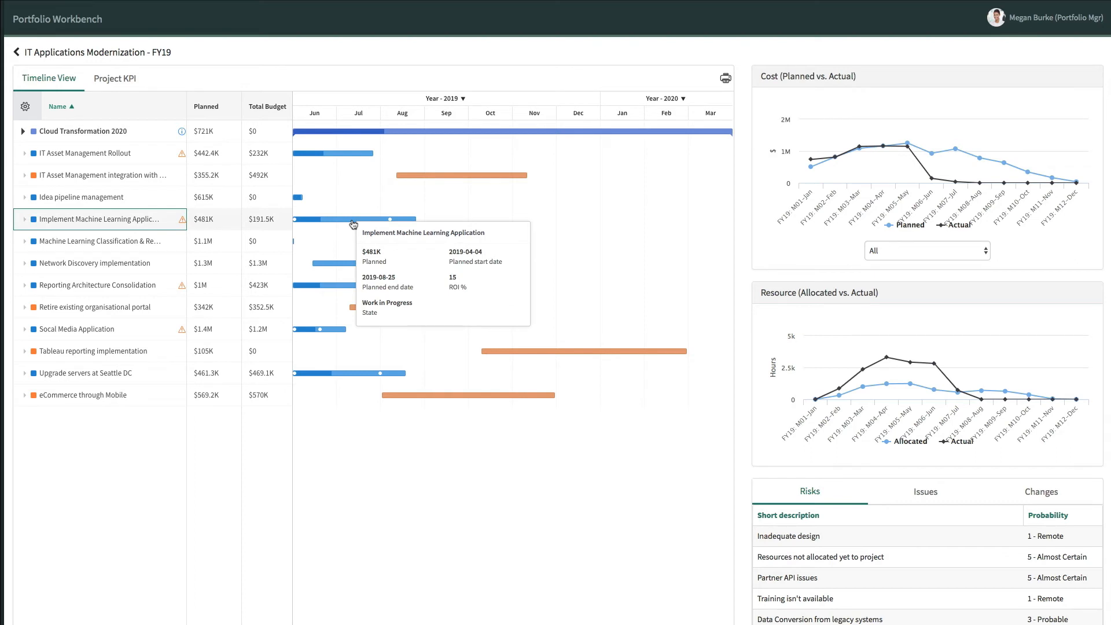
{"action": "mouse_move", "coordinate": [367, 224]}
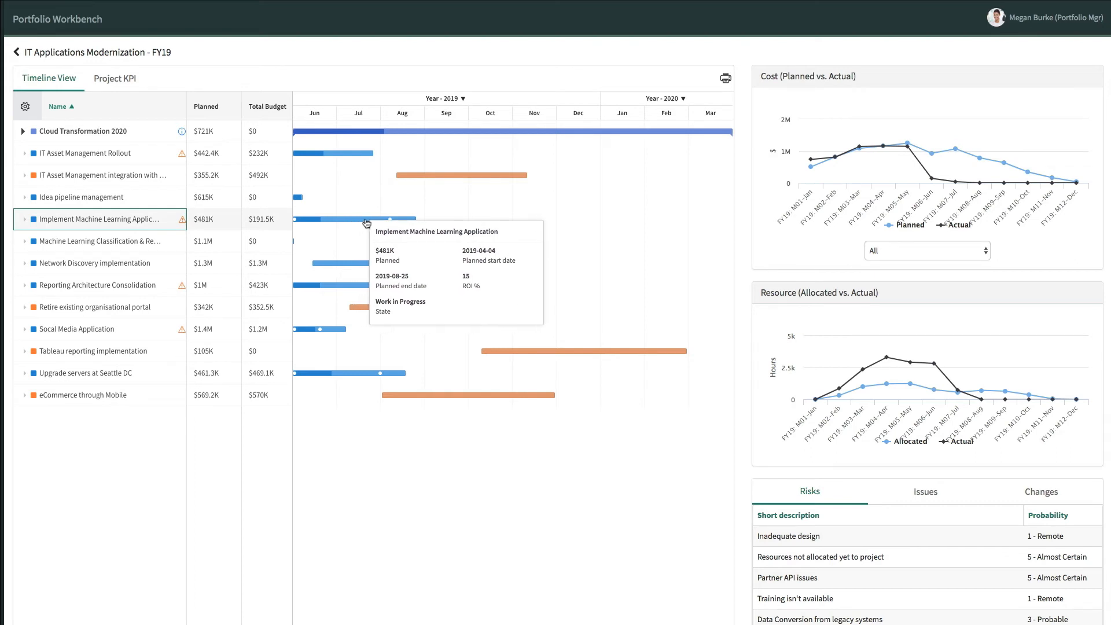
{"action": "mouse_move", "coordinate": [389, 224]}
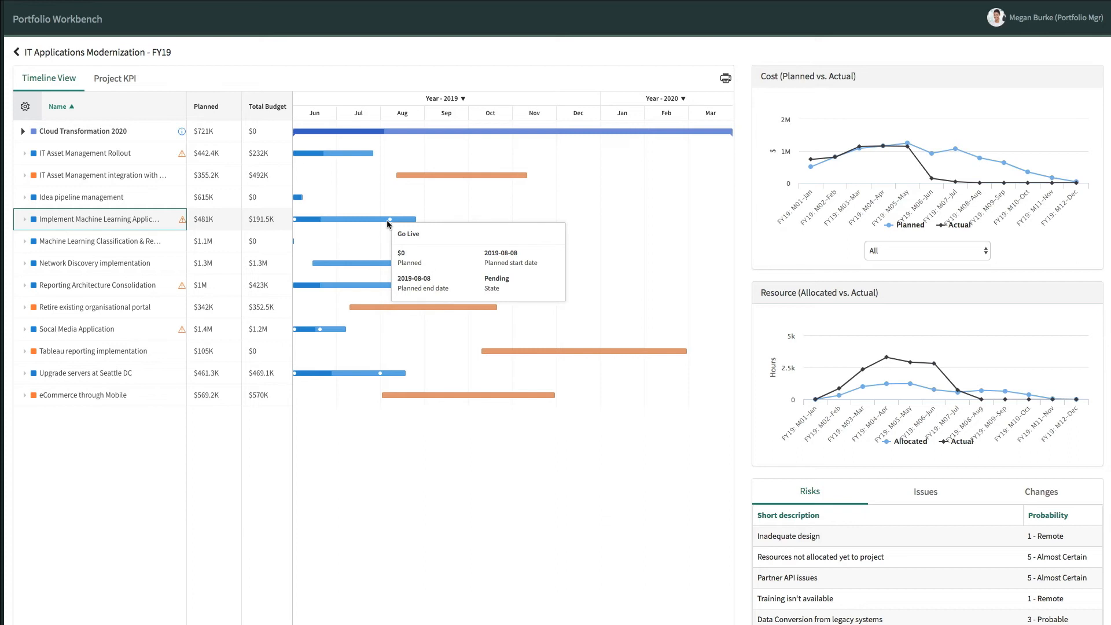
{"action": "mouse_move", "coordinate": [182, 152]}
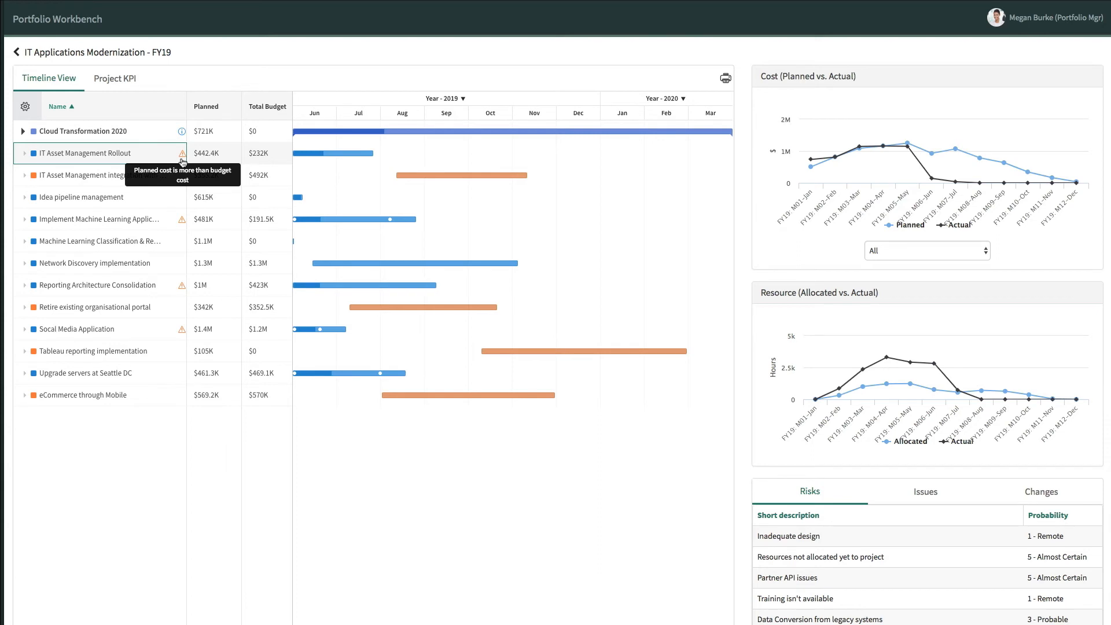
{"action": "mouse_move", "coordinate": [181, 130]}
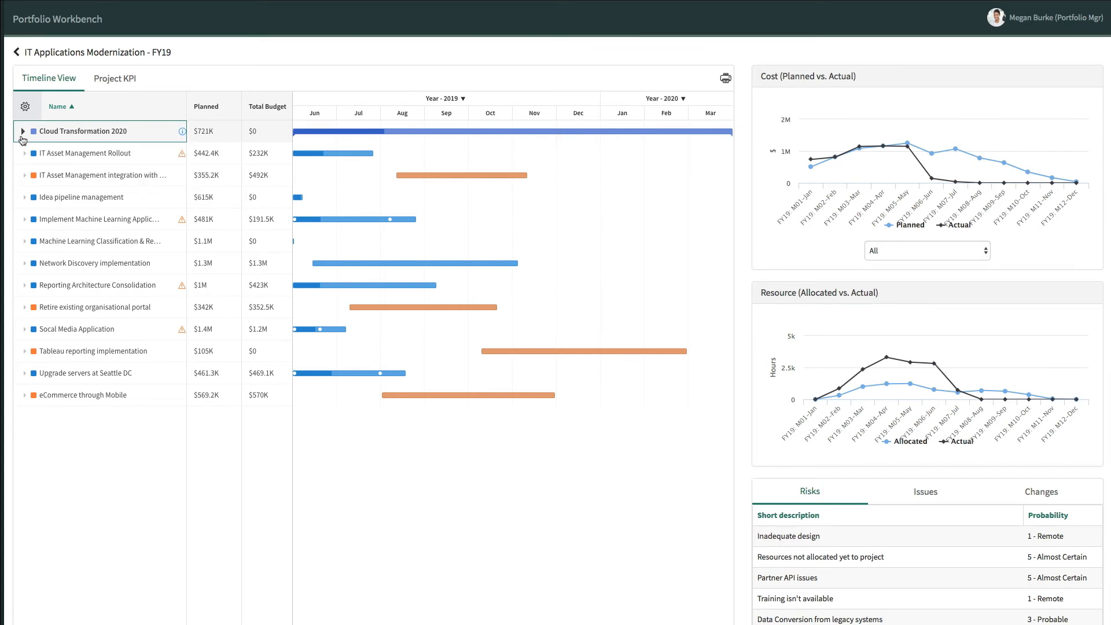
- Expand Cloud Transformation 2020 to reveal its Blue Jeans and Fleet Management subprojects
{"action": "left_click", "coordinate": [21, 131]}
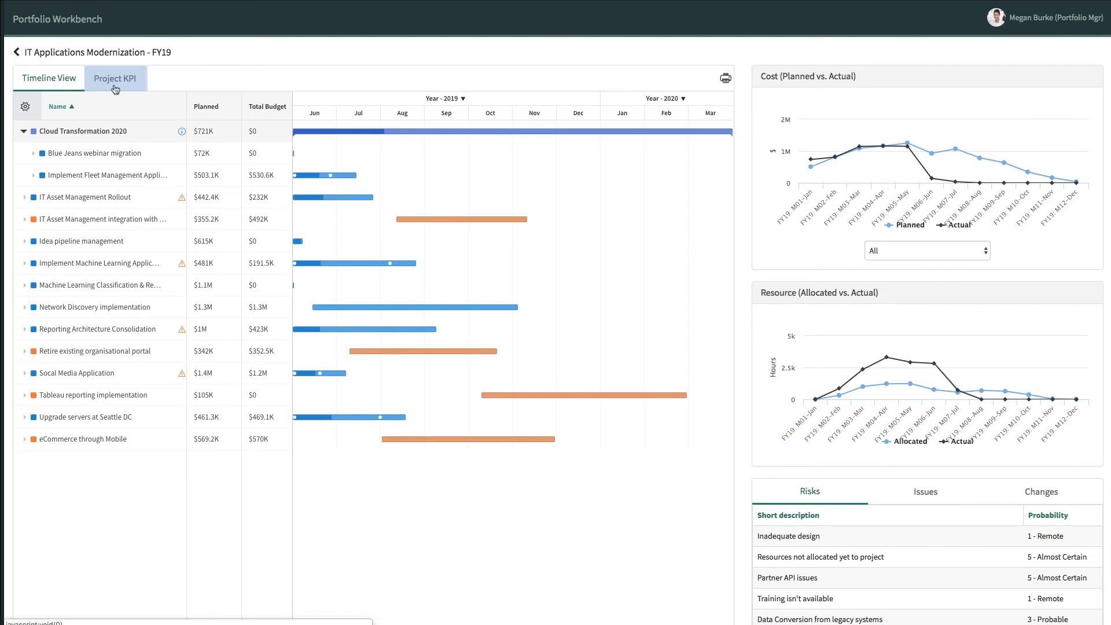
- Review the Project KPI list, then open the Blue Jeans webinar migration status page
{"action": "left_click", "coordinate": [116, 77]}
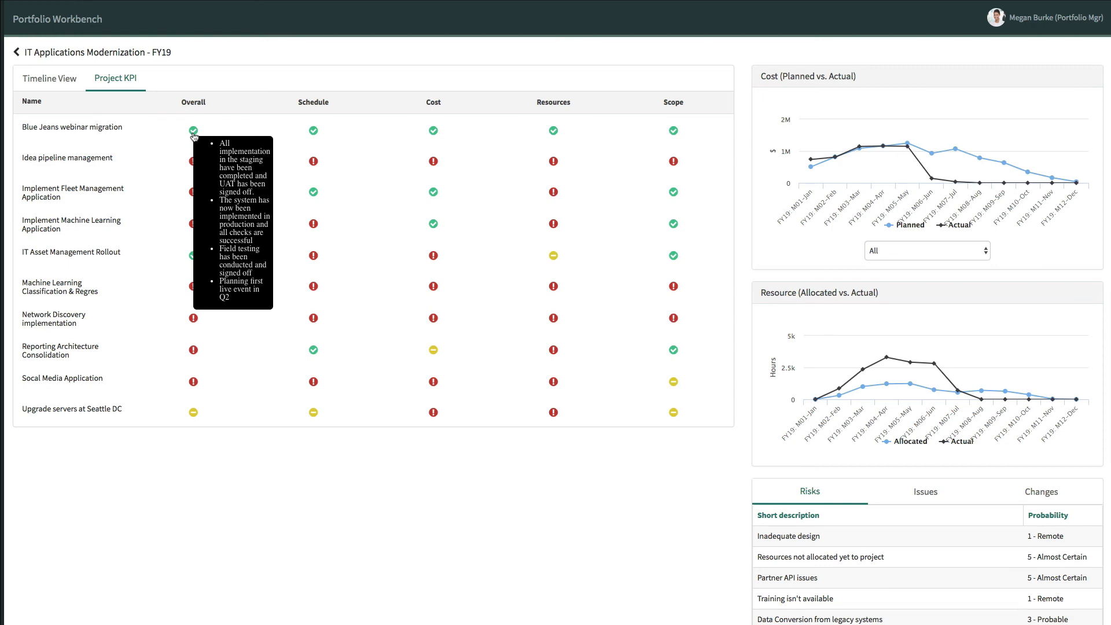
{"action": "left_click", "coordinate": [72, 127]}
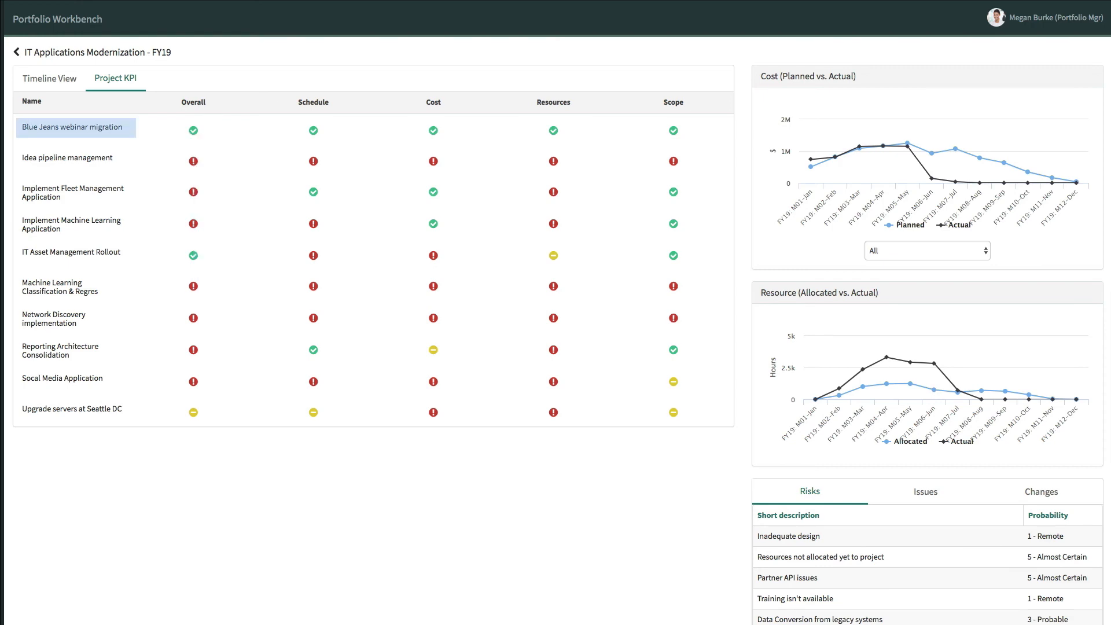
{"action": "left_click", "coordinate": [71, 127]}
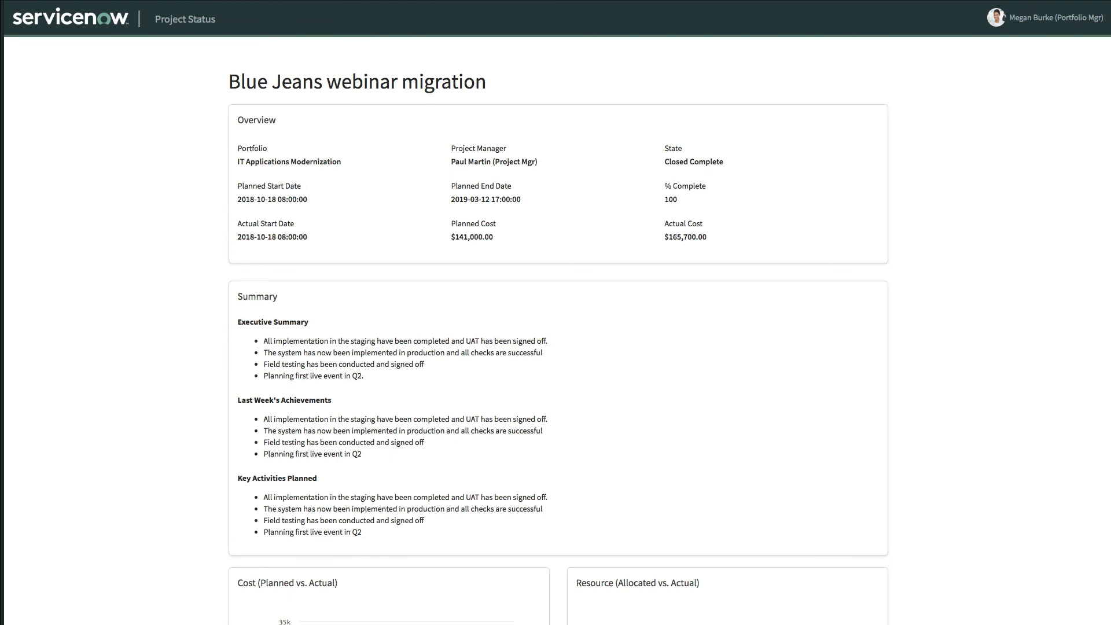